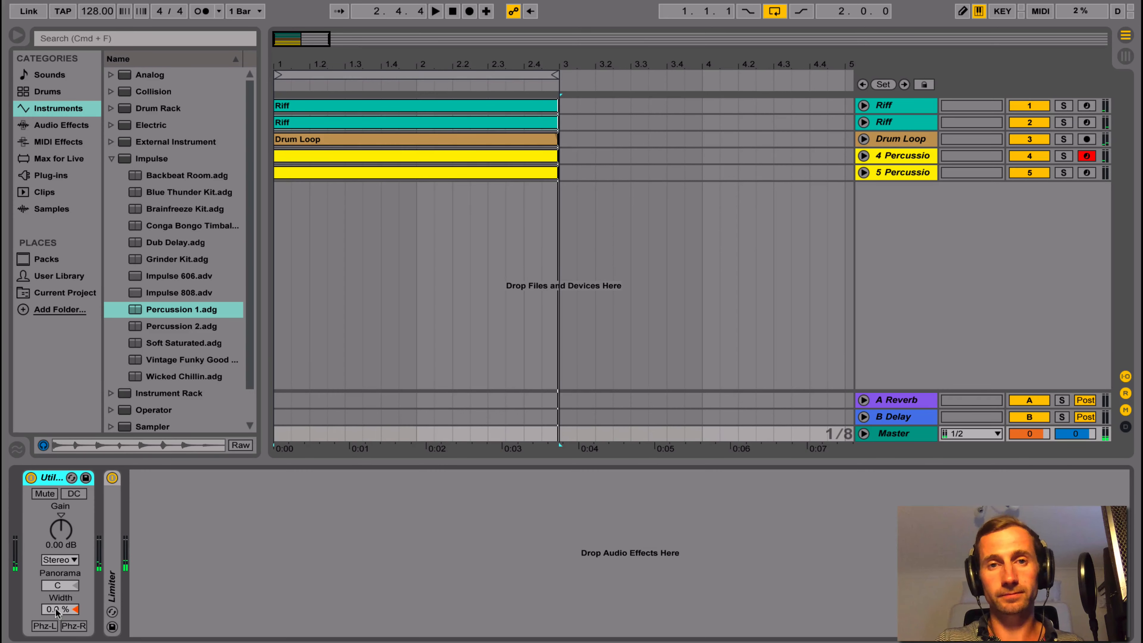
# Collapse the Utility width to mono, then switch to the set with one Riff track and its Ping Pong Delay
pyautogui.click(435, 11)
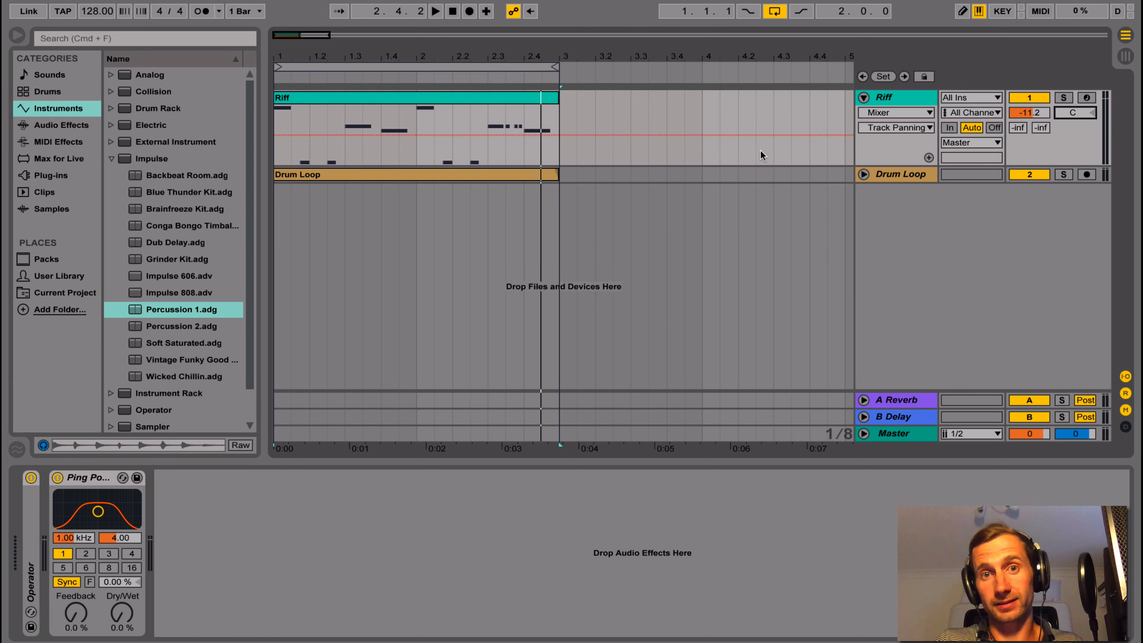
pyautogui.moveTo(588, 102)
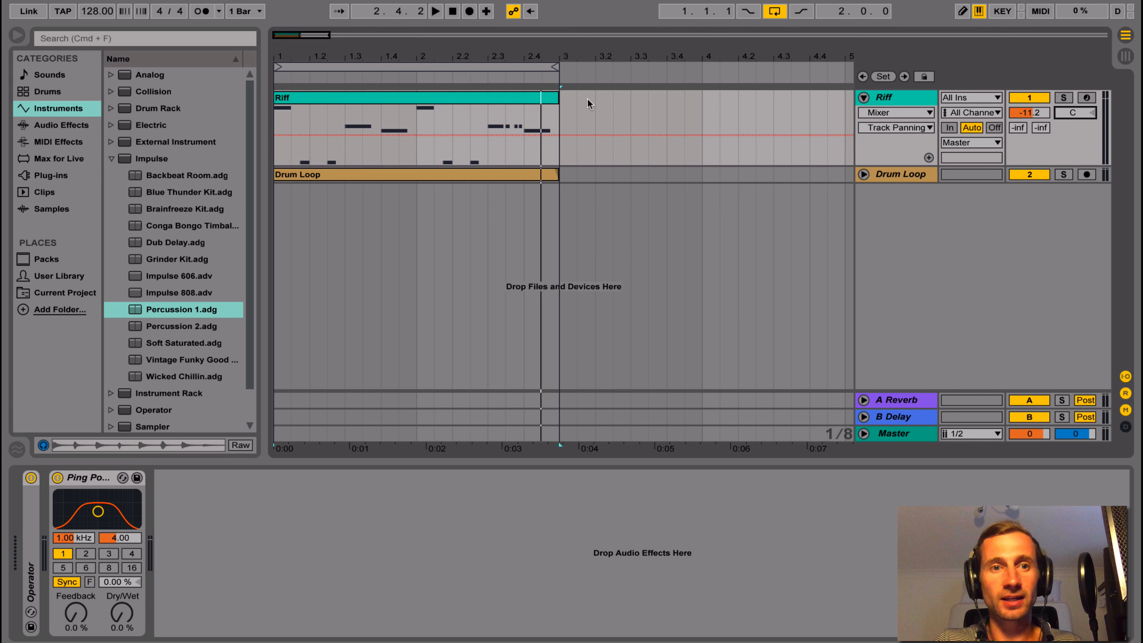
pyautogui.moveTo(494, 136)
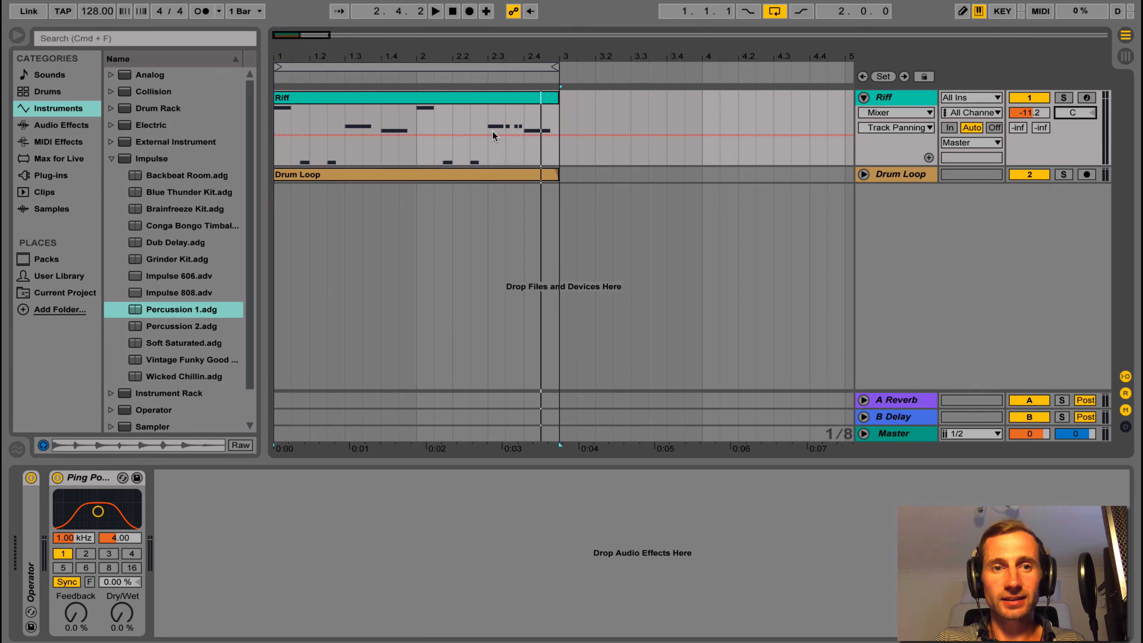
pyautogui.click(896, 97)
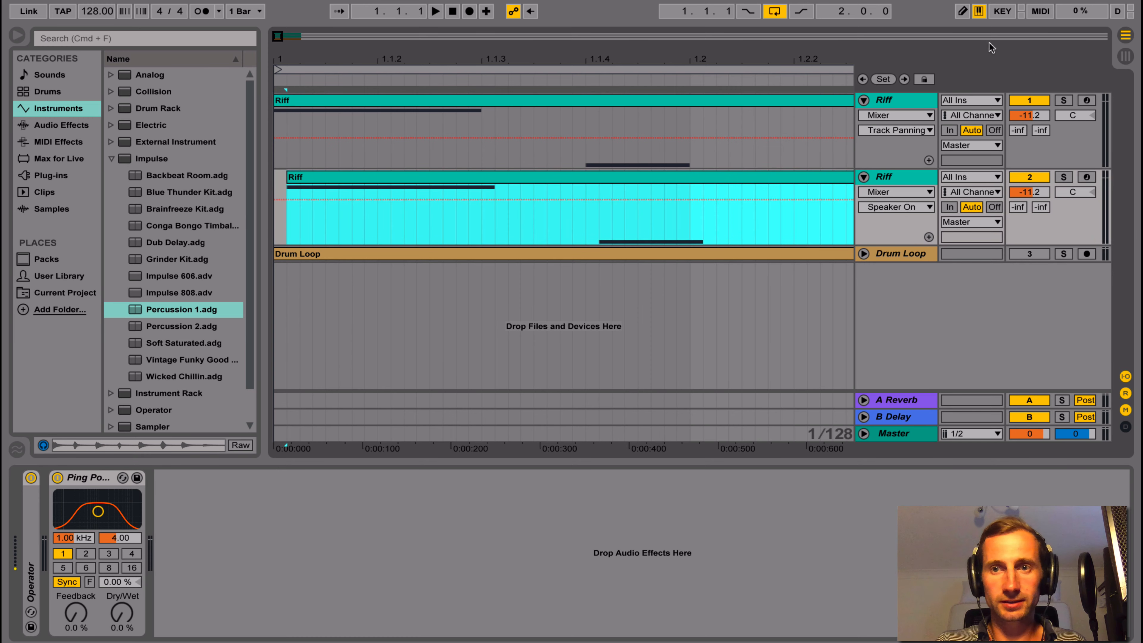
# Pan the two Riff copies 50L/50R, audition them, then return the first track's pan to centre and compare
pyautogui.click(435, 11)
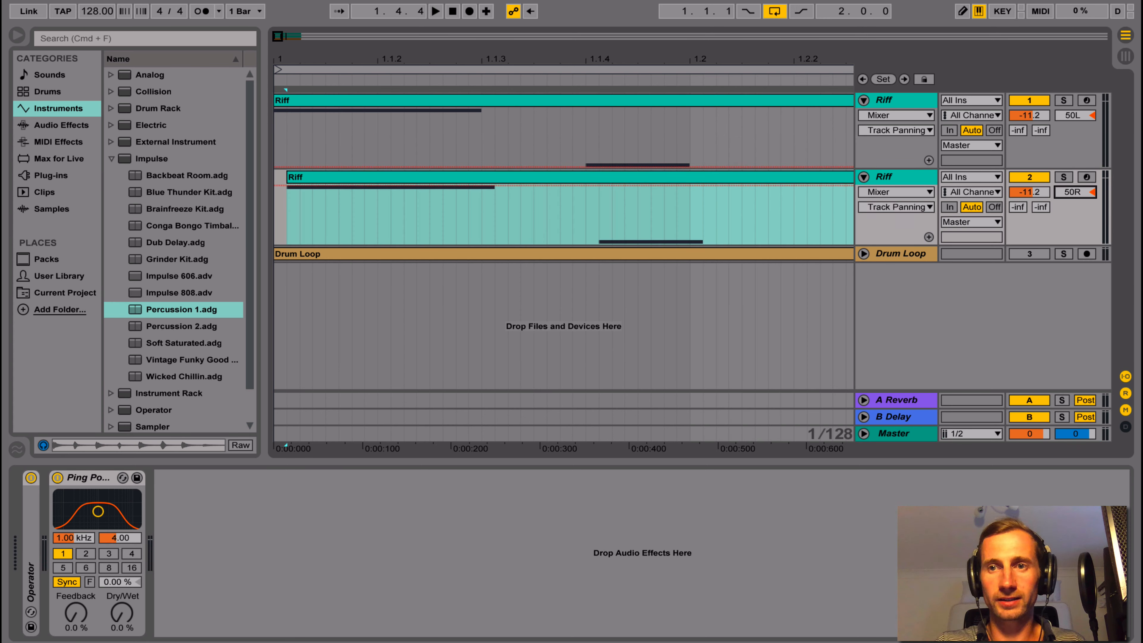
pyautogui.click(435, 11)
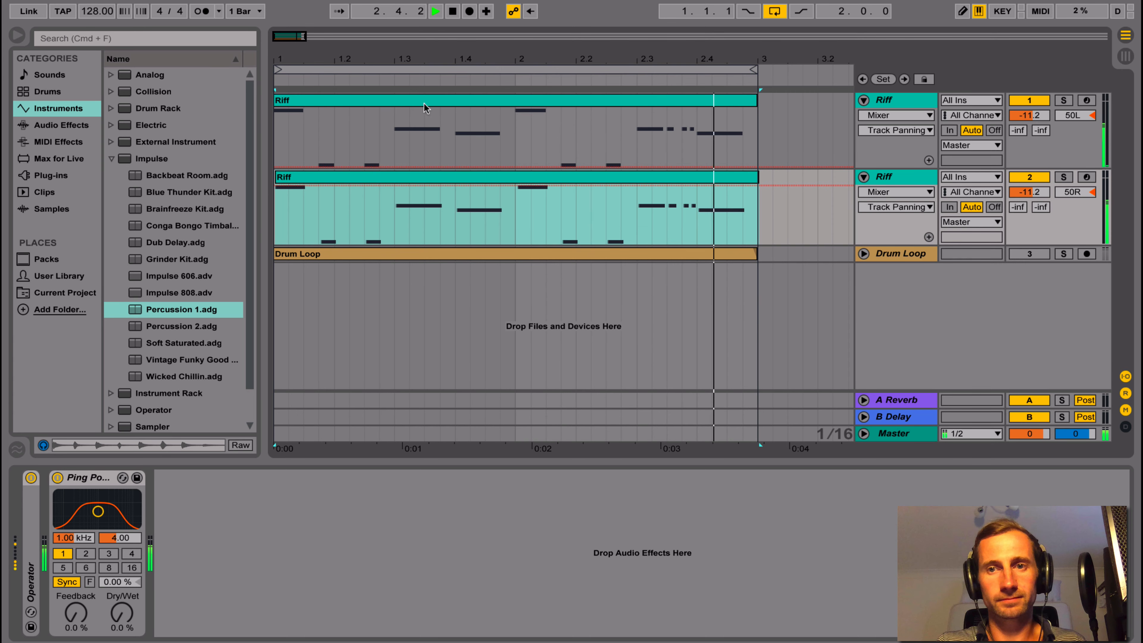
pyautogui.click(435, 11)
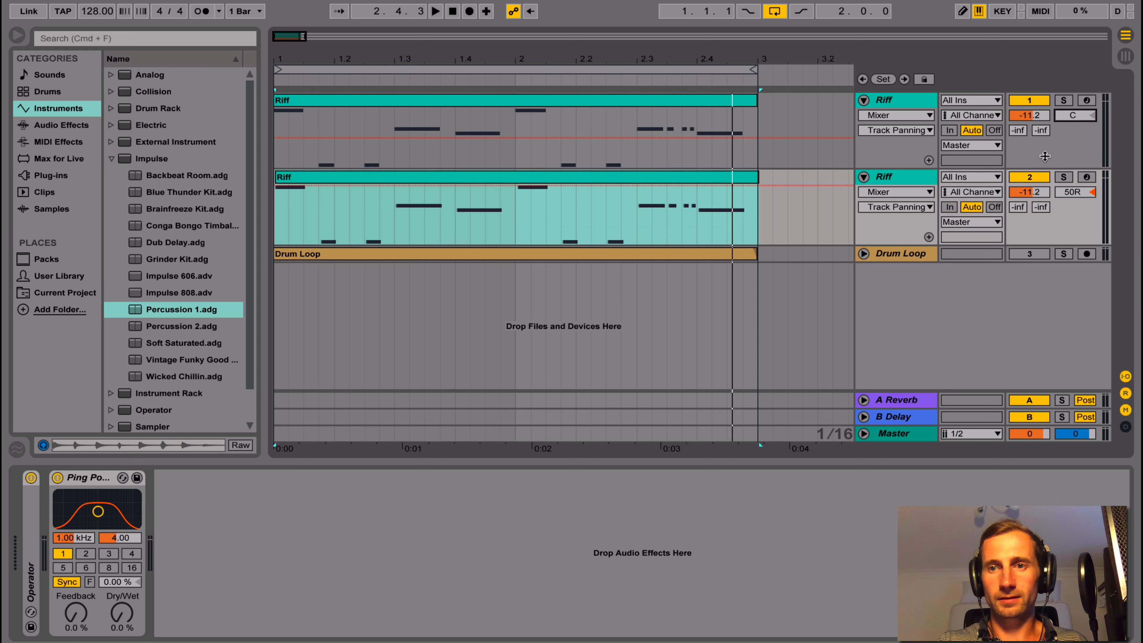
pyautogui.click(435, 11)
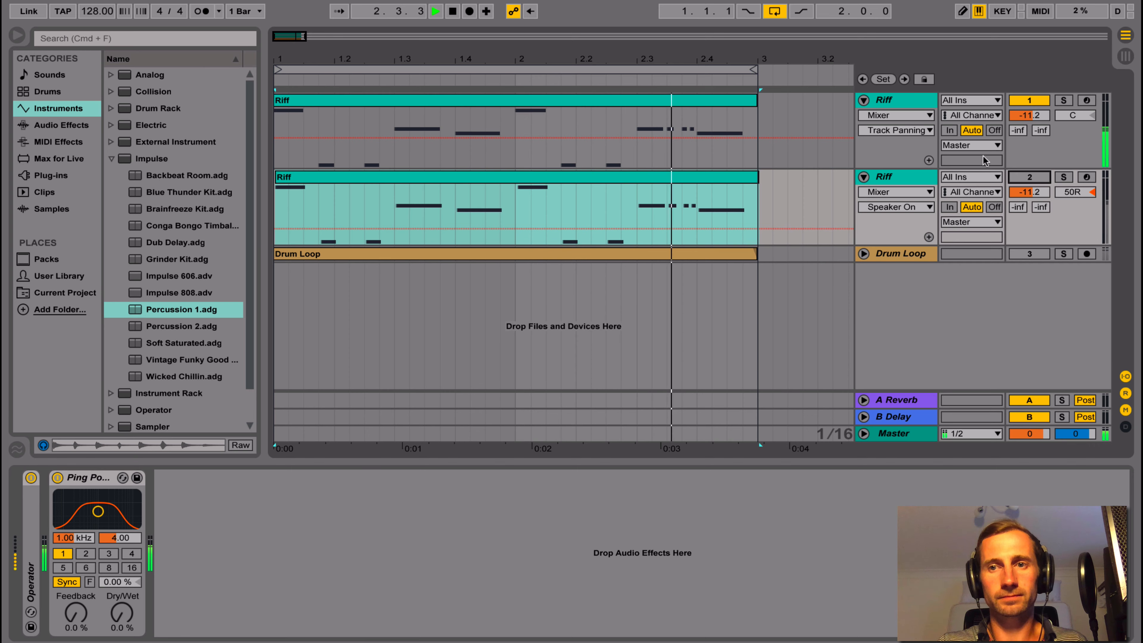
pyautogui.click(435, 11)
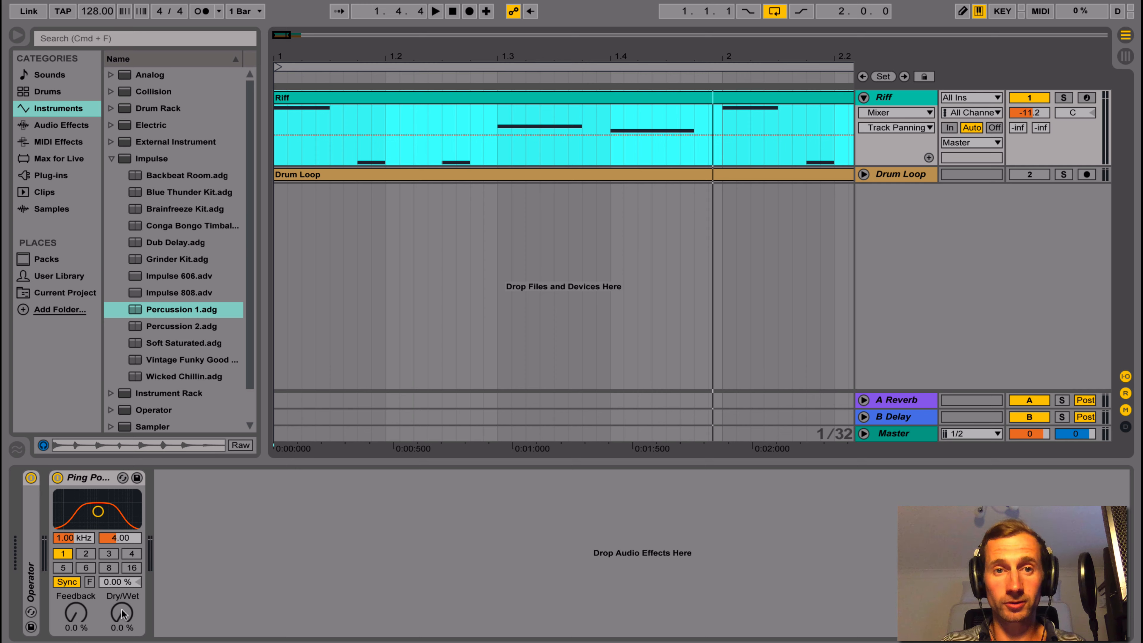
# Raise the Ping Pong Delay dry/wet to 28%, then load a Reverb from Audio Effects onto the riff
pyautogui.moveTo(121, 616); pyautogui.dragTo(122, 597)
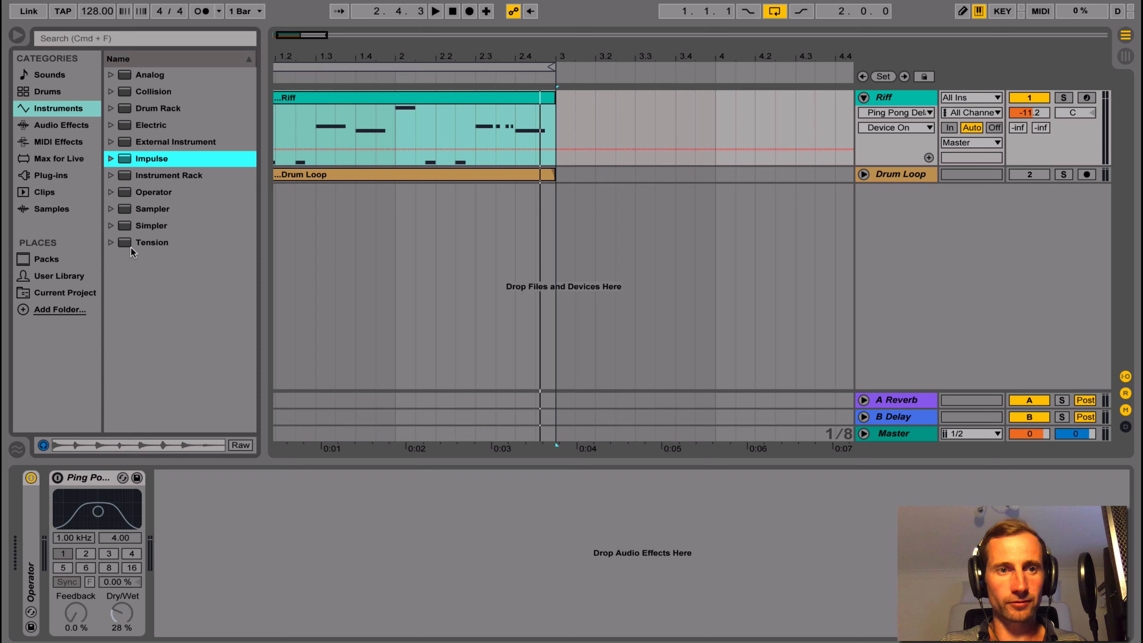
pyautogui.click(62, 124)
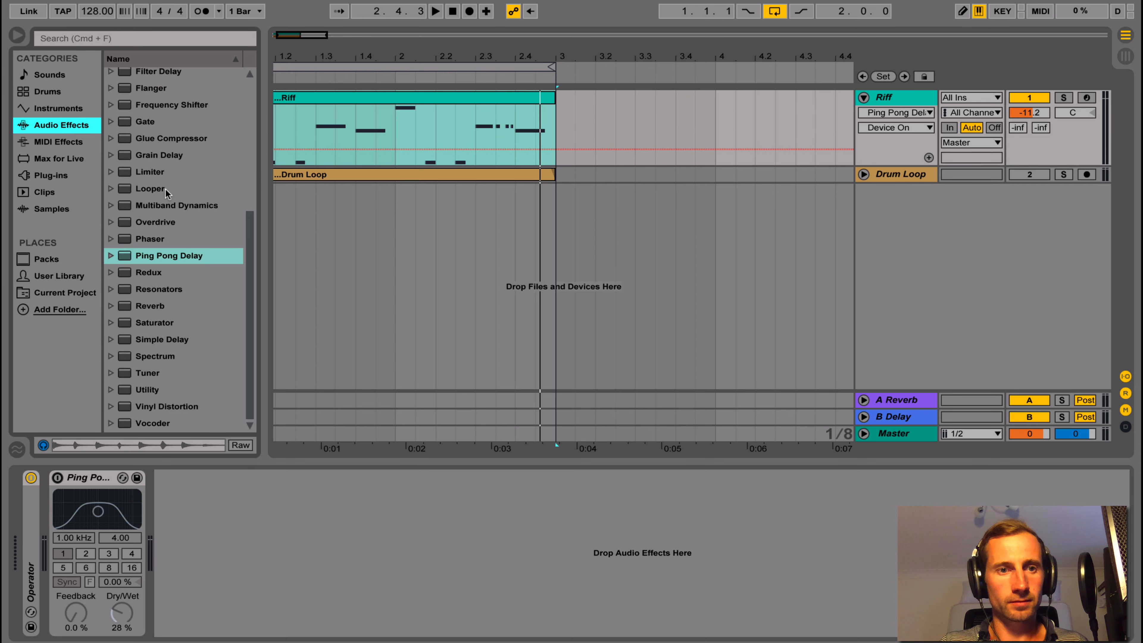
pyautogui.click(149, 305)
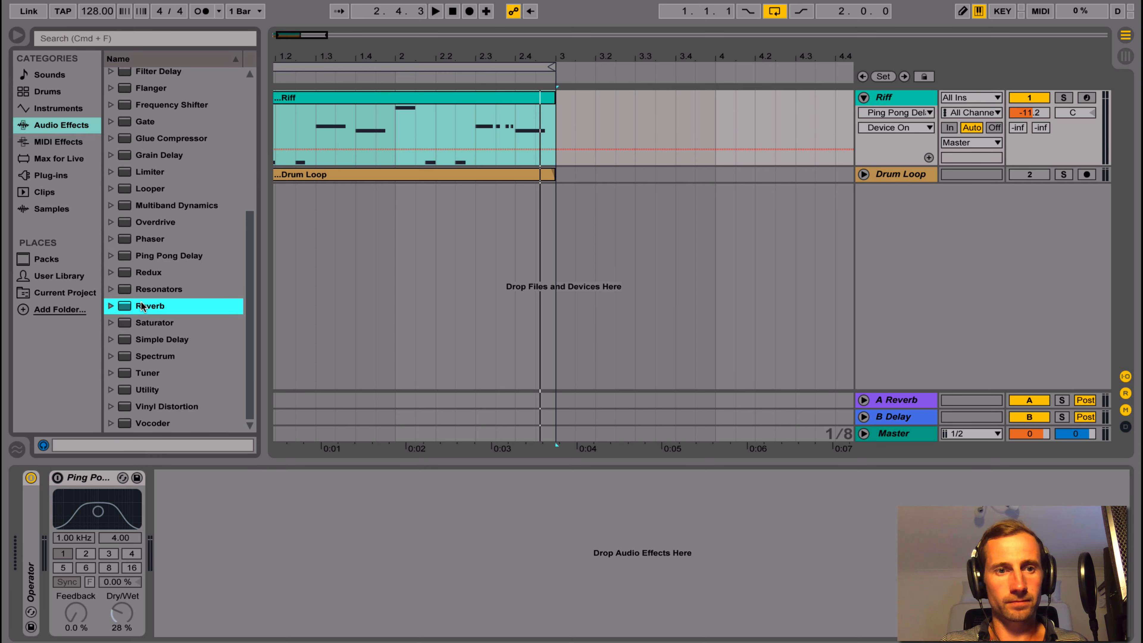
pyautogui.doubleClick(150, 305)
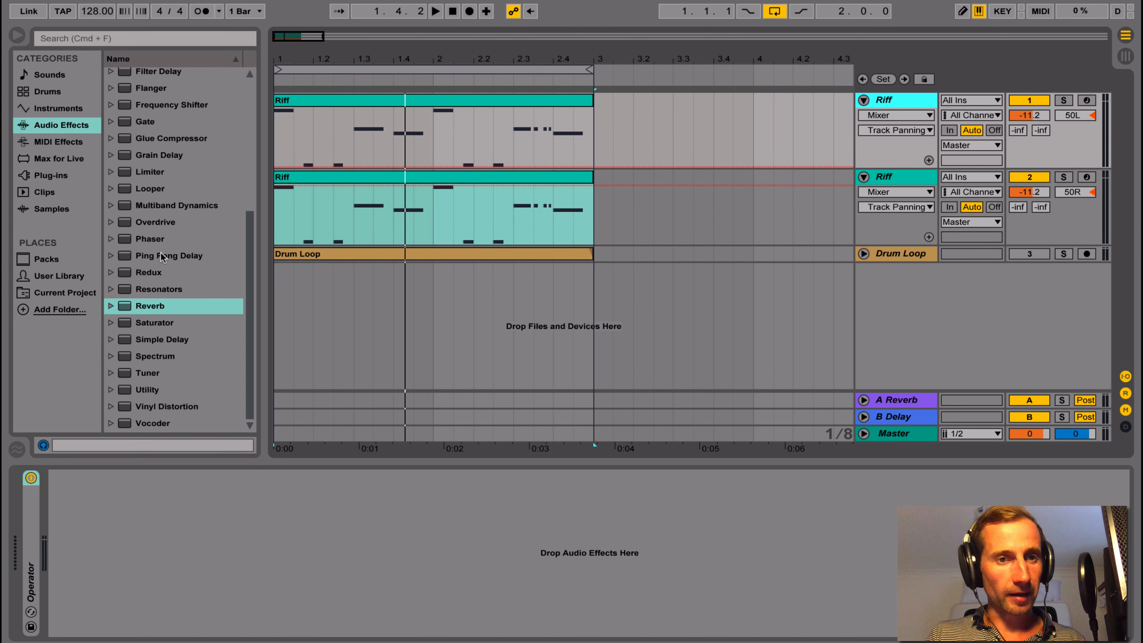
pyautogui.moveTo(149, 332)
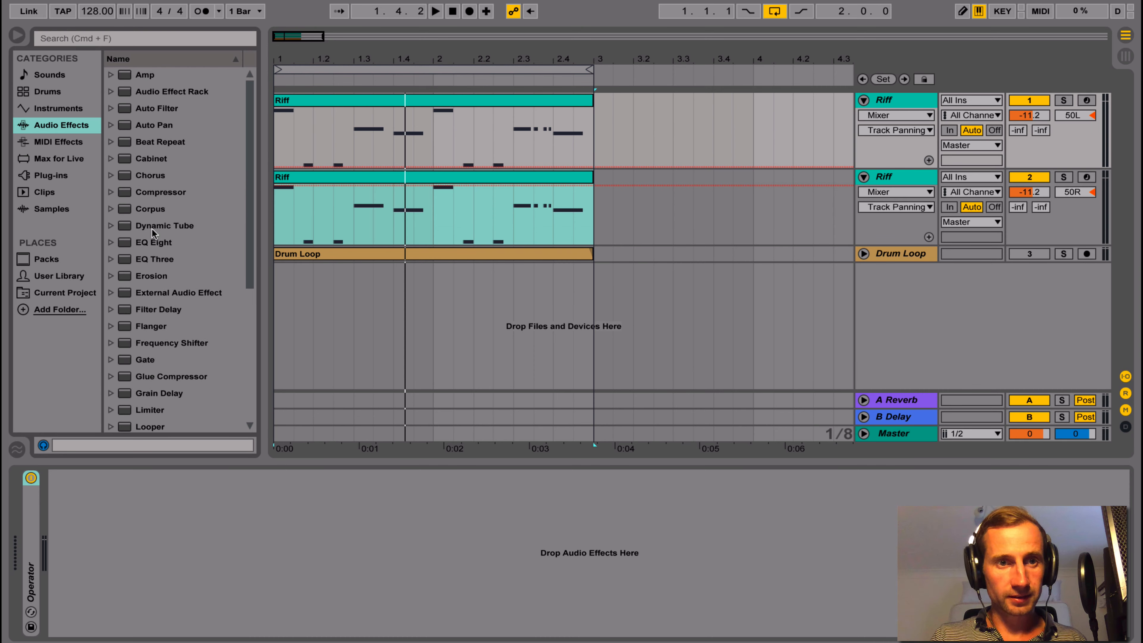
# Add a Saturator with raised Drive to the left riff and sweep the right riff's Phaser to 2.28 kHz, 0.66 feedback
pyautogui.click(150, 325)
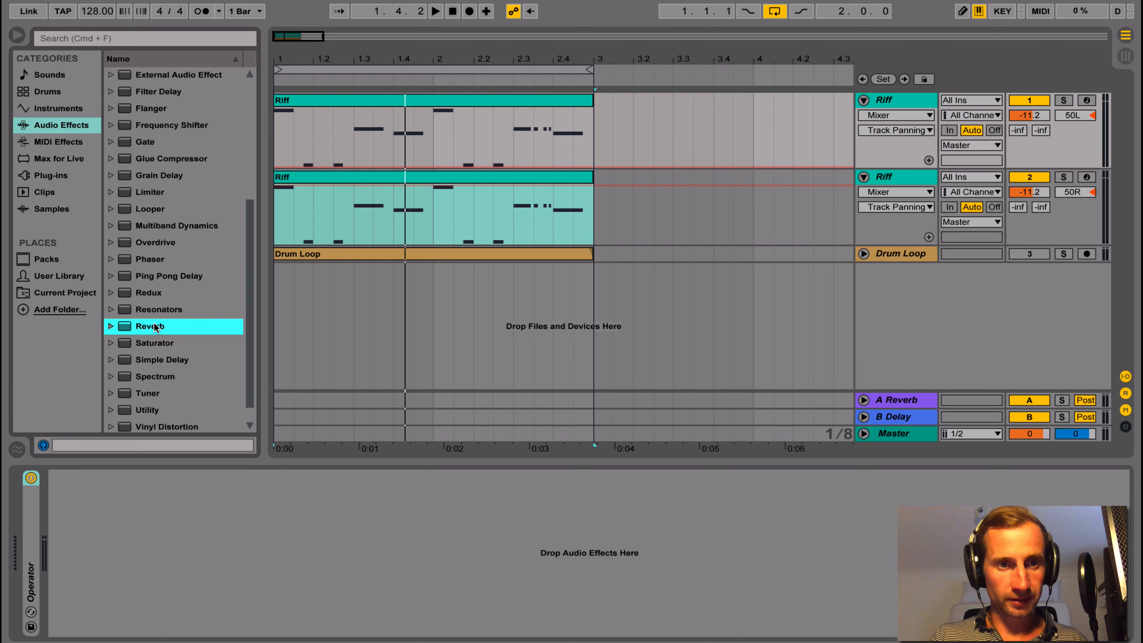
pyautogui.click(155, 342)
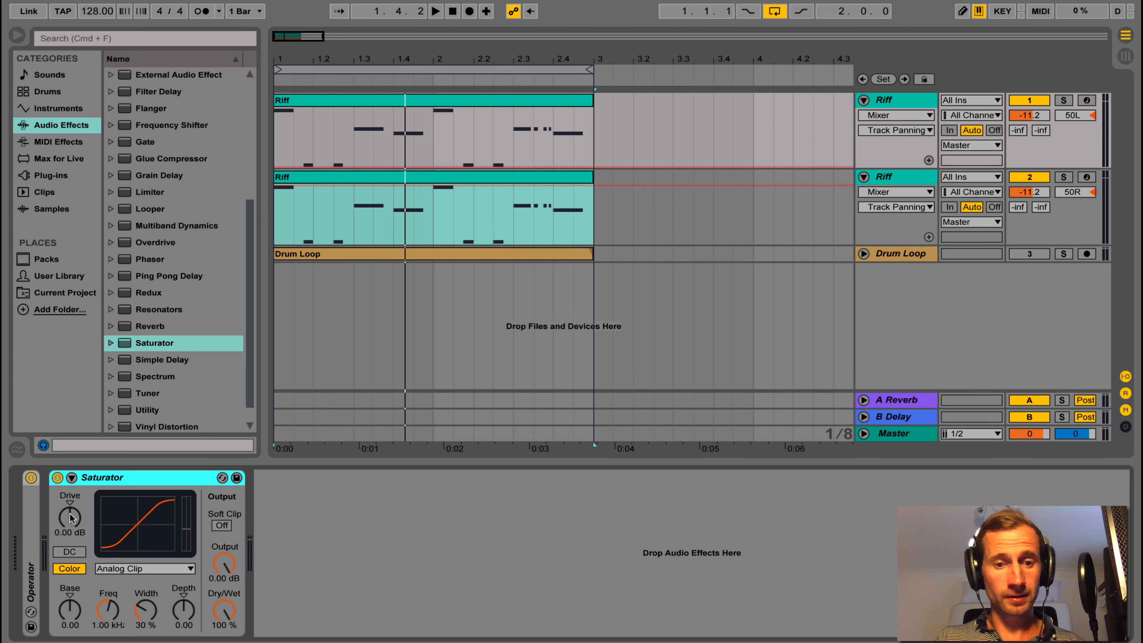
pyautogui.moveTo(70, 516); pyautogui.dragTo(71, 500)
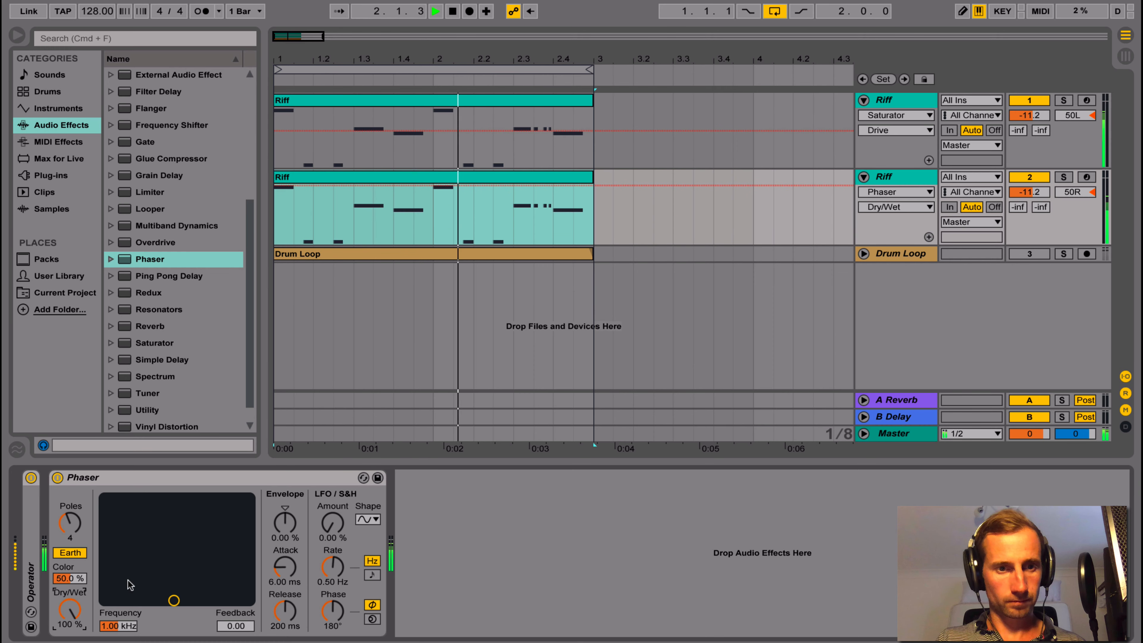
pyautogui.moveTo(175, 600); pyautogui.dragTo(212, 511)
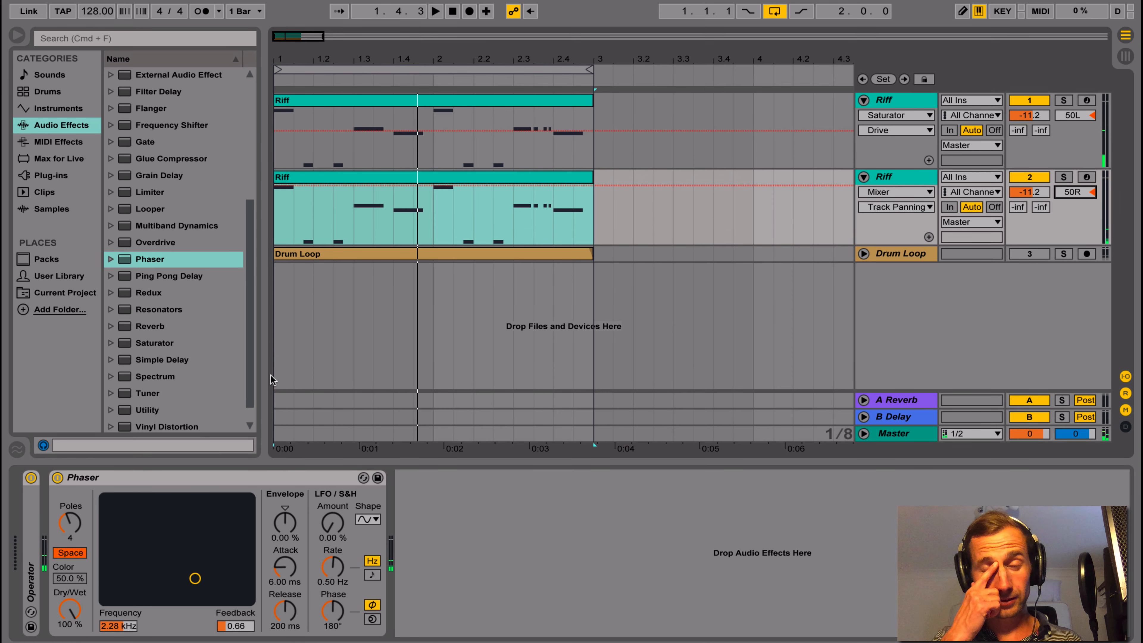
pyautogui.click(889, 176)
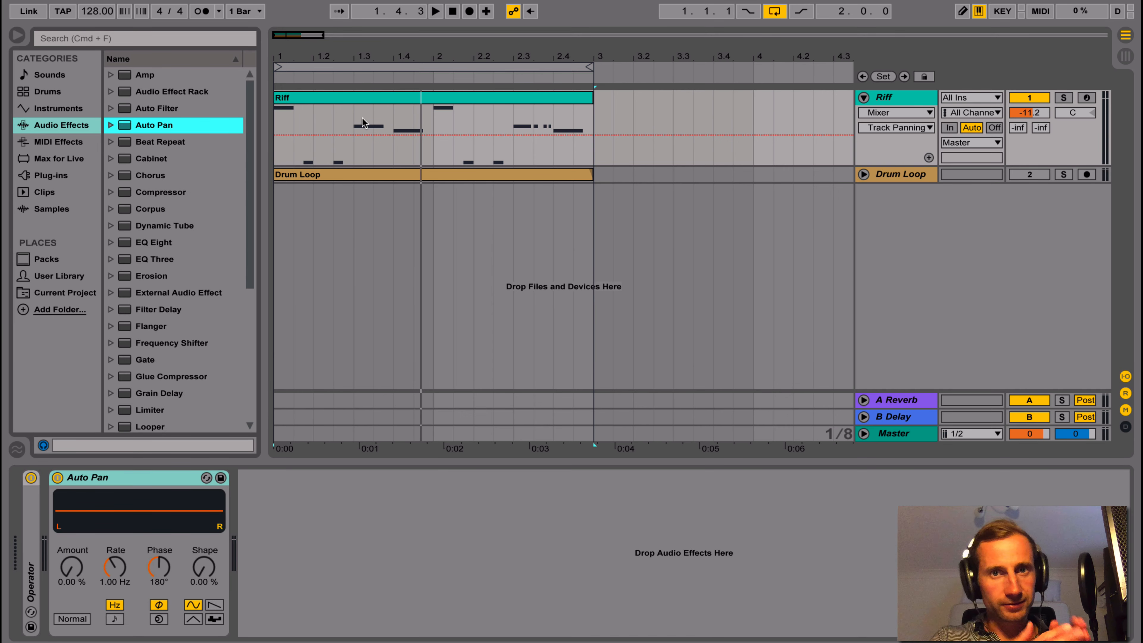
# Set the Riff's Auto Pan to about 74.6% amount and a 17 Hz rate
pyautogui.moveTo(71, 564); pyautogui.dragTo(70, 554)
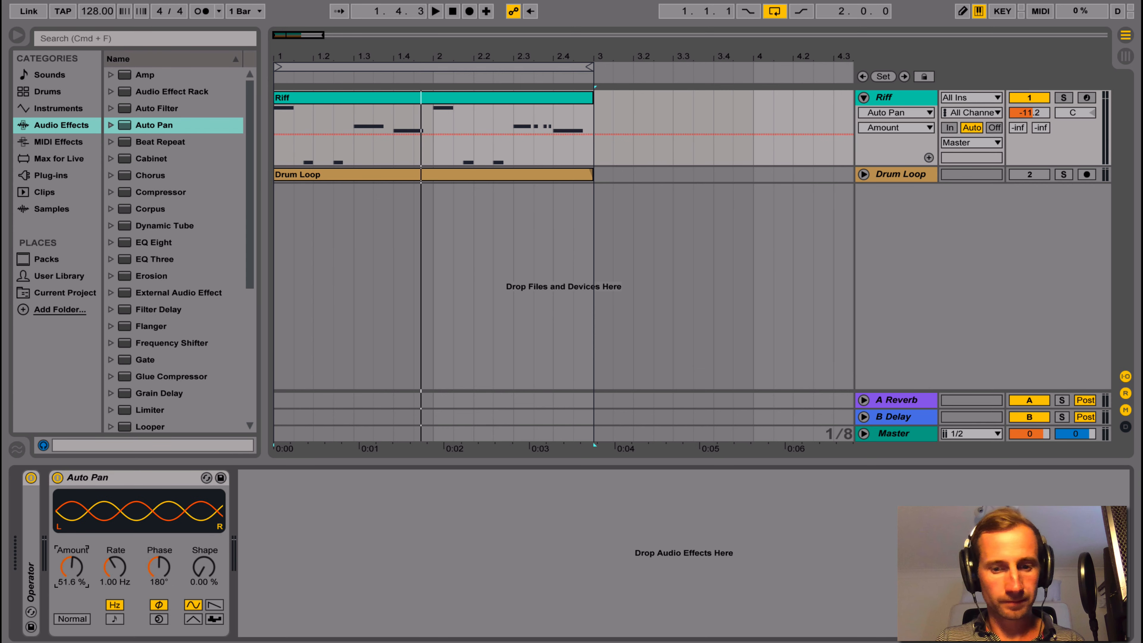
pyautogui.moveTo(71, 567); pyautogui.dragTo(70, 550)
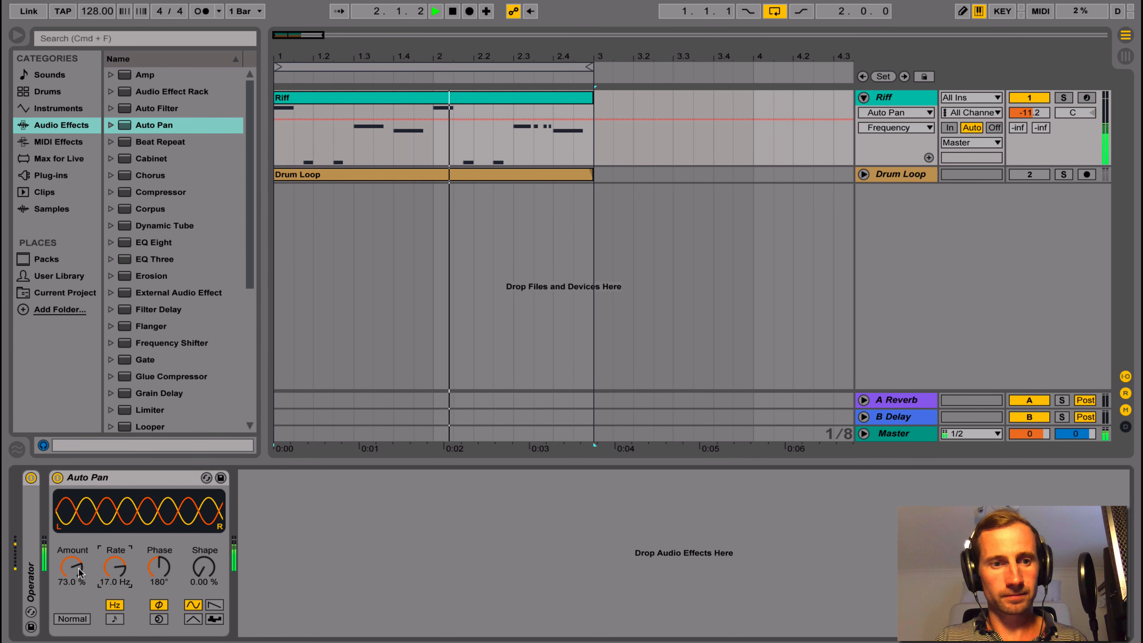
pyautogui.moveTo(71, 569); pyautogui.dragTo(73, 558)
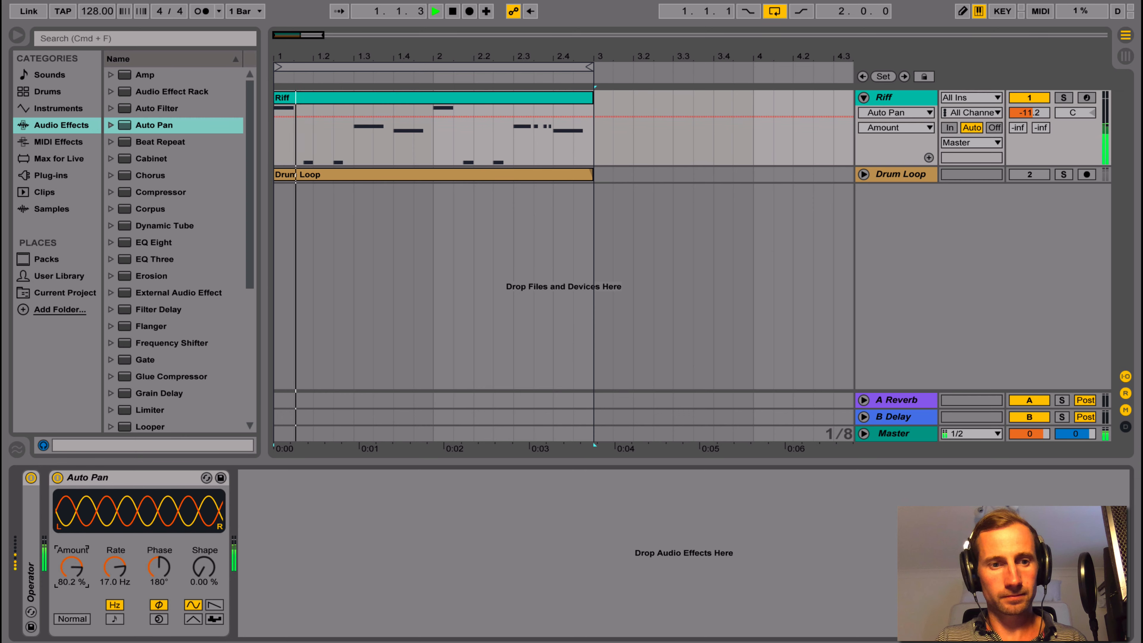
pyautogui.moveTo(71, 567); pyautogui.dragTo(72, 575)
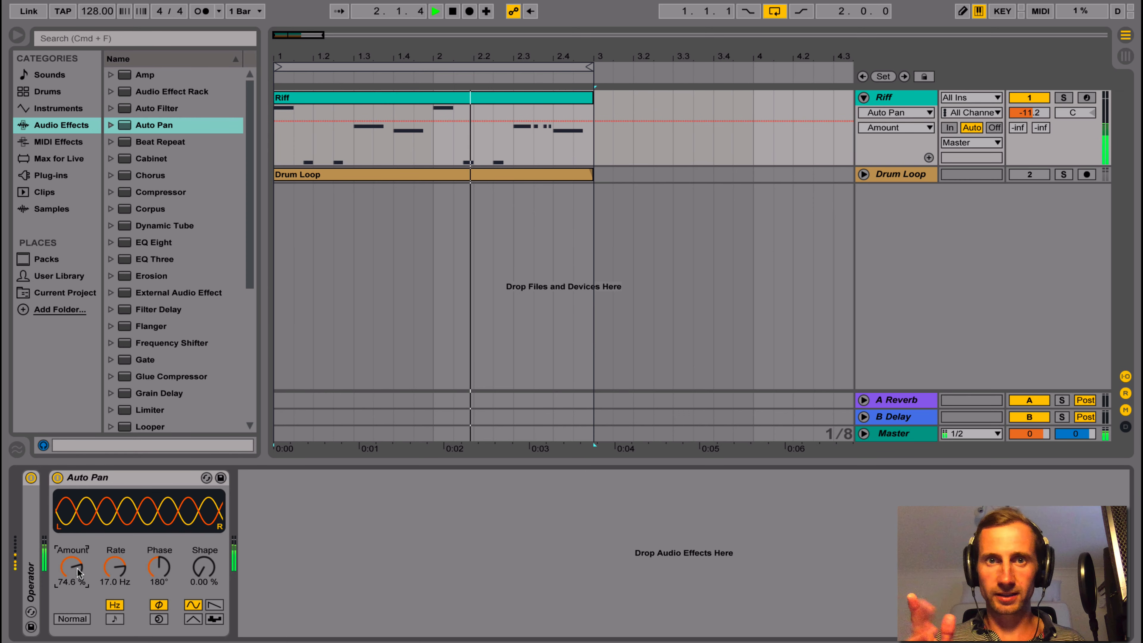
pyautogui.rightClick(71, 569)
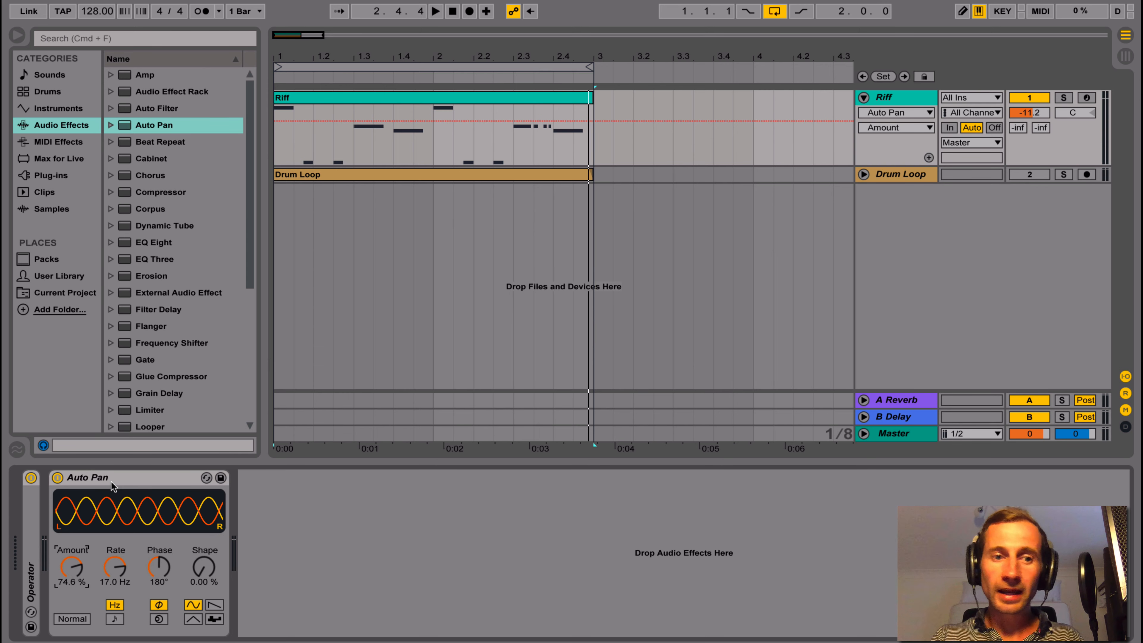
# Delete the Auto Pan device, leaving the Riff track's chain empty
pyautogui.moveTo(71, 565); pyautogui.dragTo(72, 590)
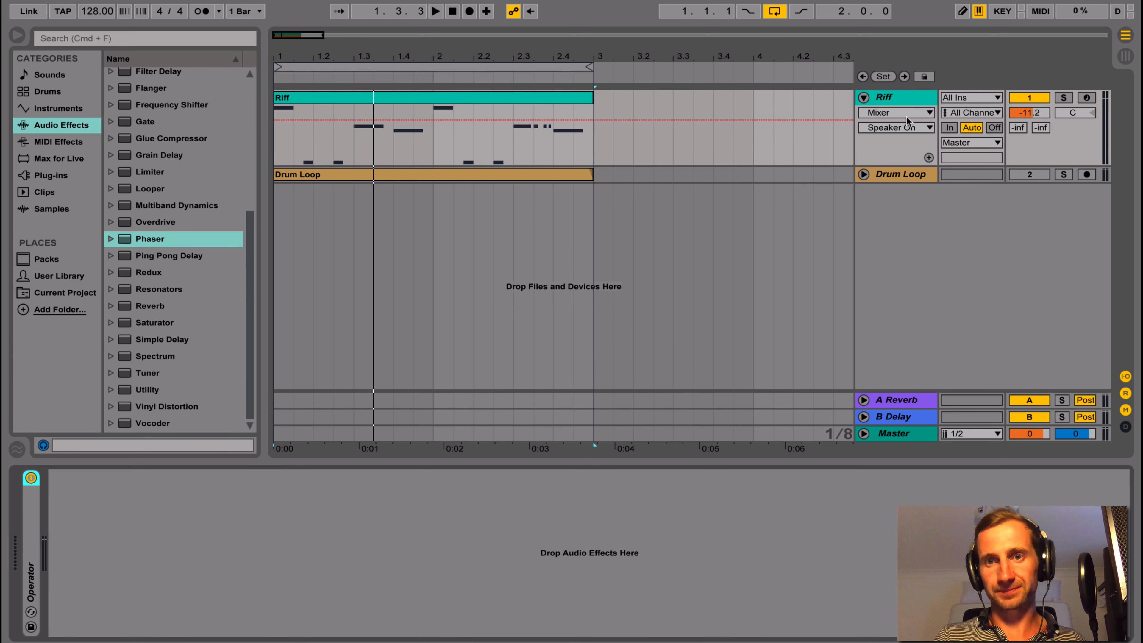
# Load an Operator synth on the right-panned Riff 2 and retune oscillator B's Coarse pitch
pyautogui.click(435, 11)
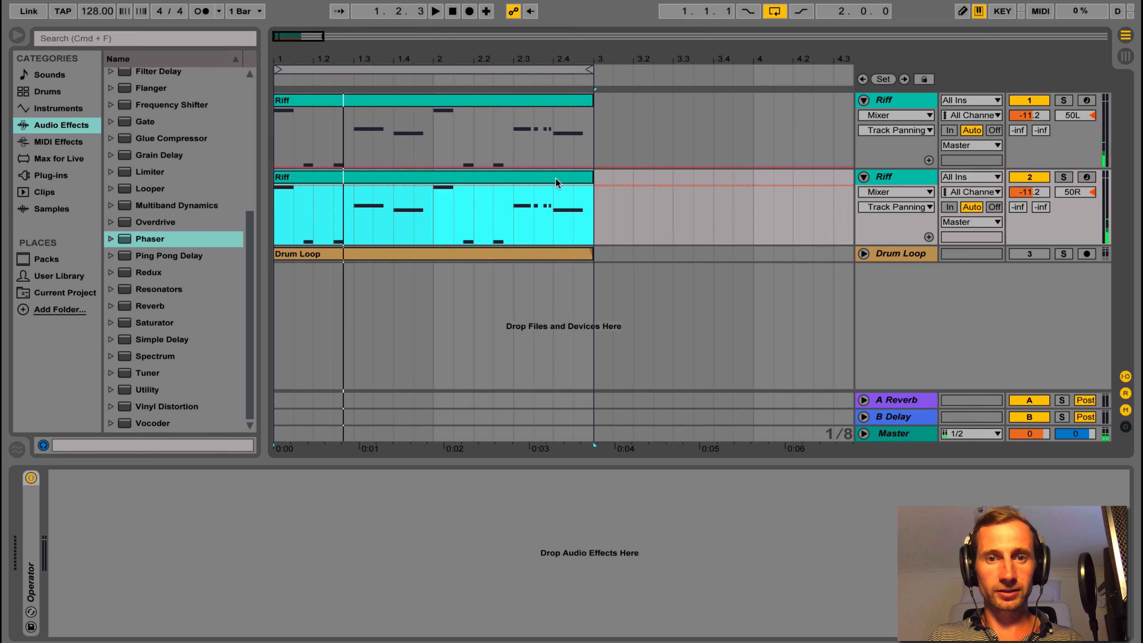
pyautogui.click(56, 107)
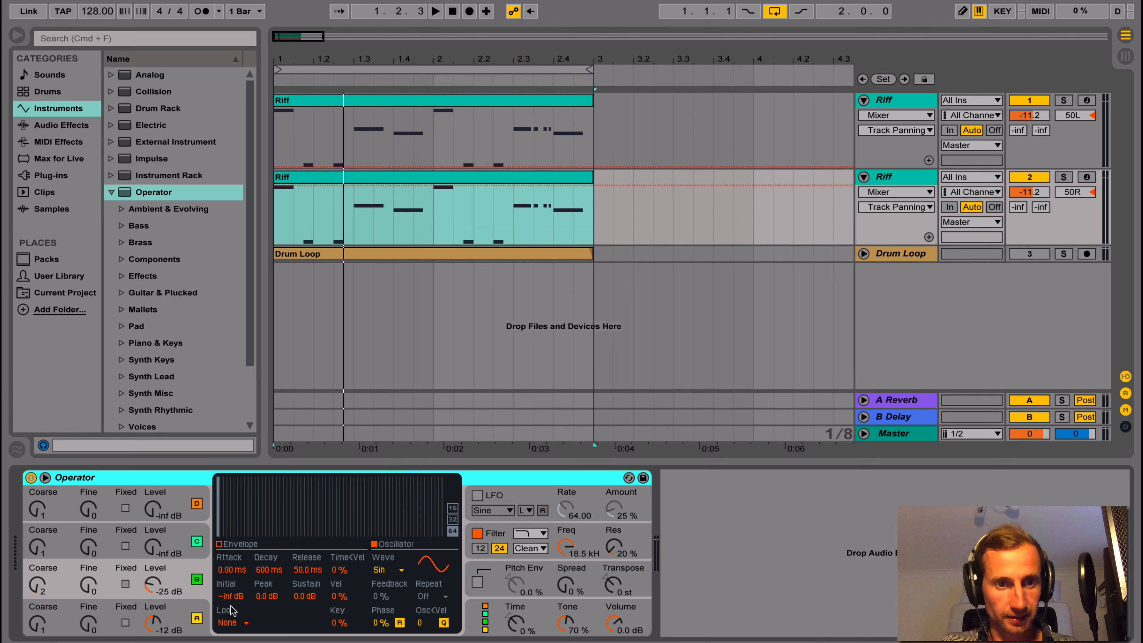
pyautogui.click(436, 11)
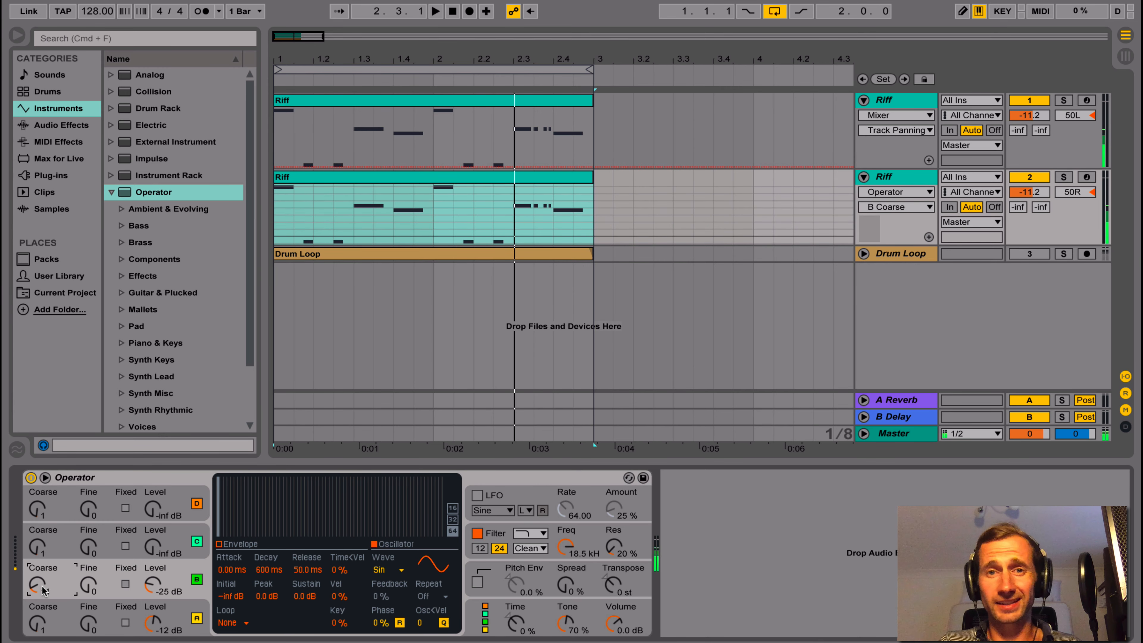
pyautogui.click(435, 10)
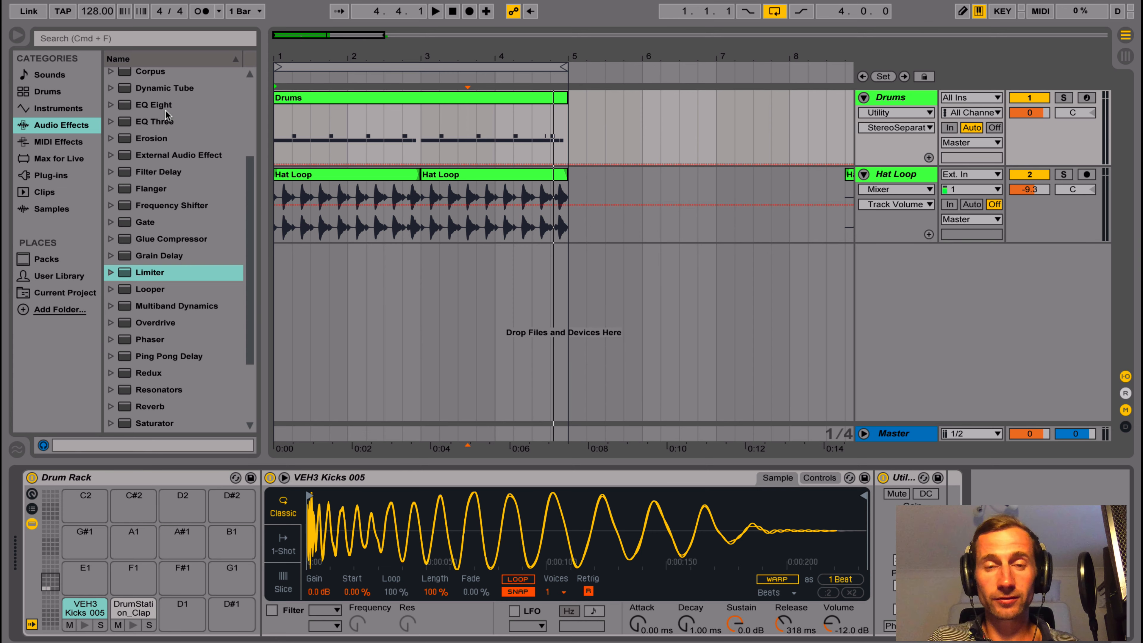
pyautogui.moveTo(234, 104)
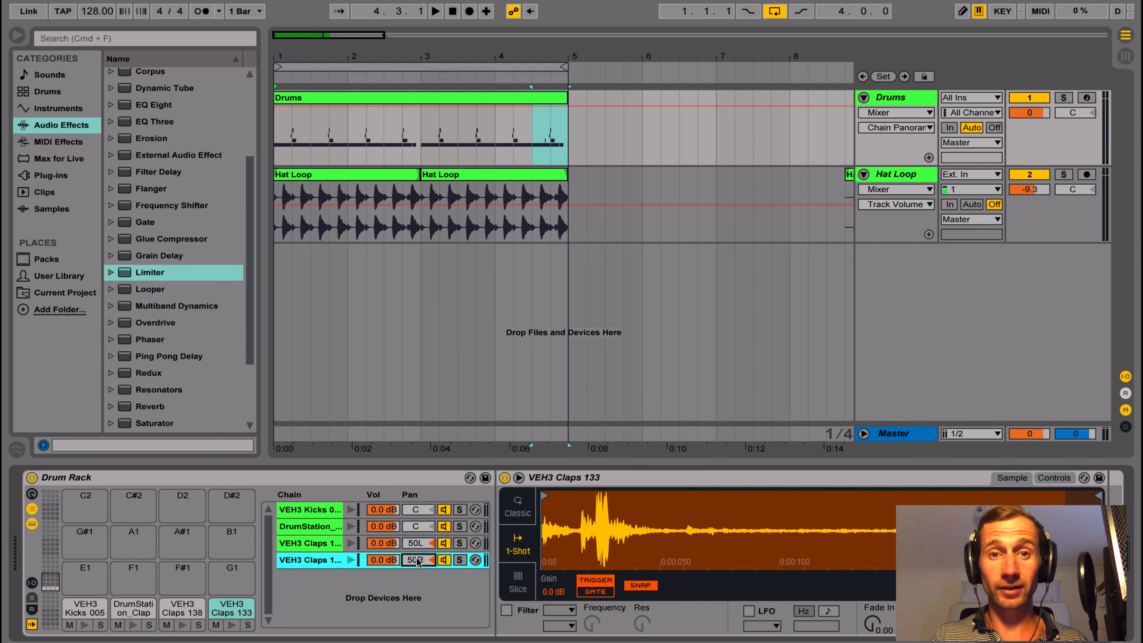
# Play the drum loop with the VEH3 Claps 138 (50L) and Claps 133 (50R) layers
pyautogui.click(435, 11)
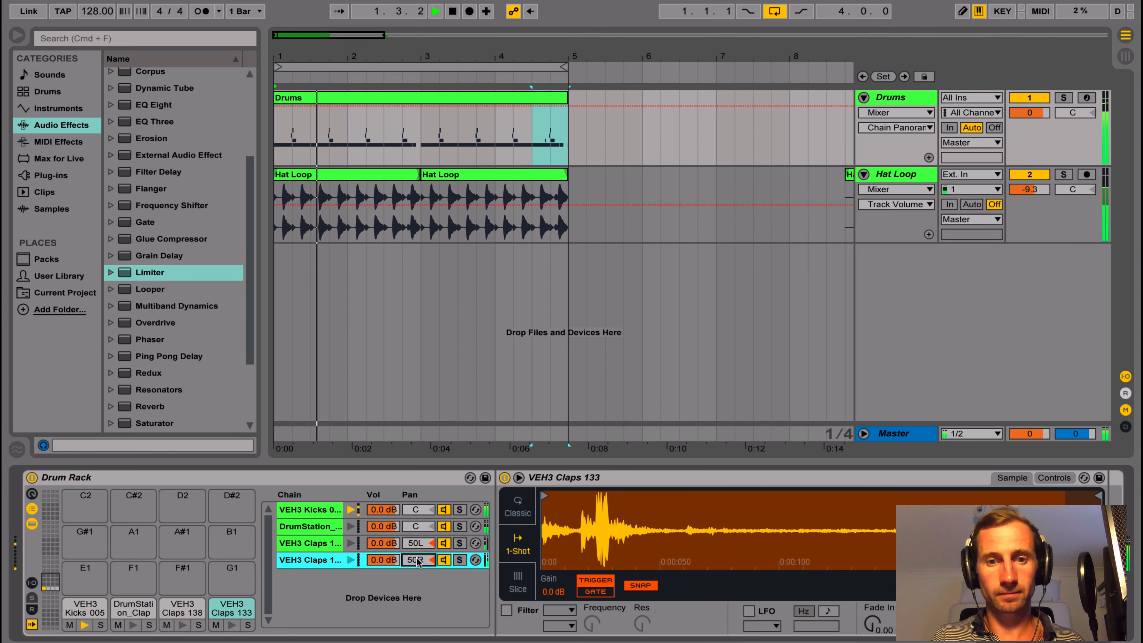